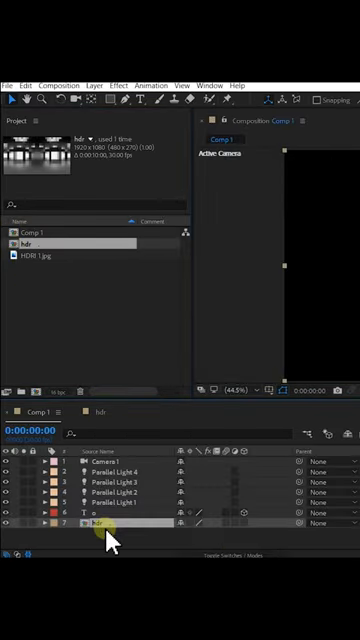
Set the hdr layer as the 3D Environment Layer from its context menu
right_click(95, 523)
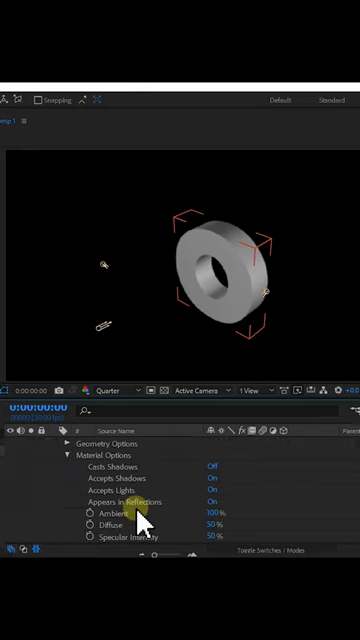
Raise Reflection Intensity and Metal in the ring text's Material Options
scroll("down", 3)
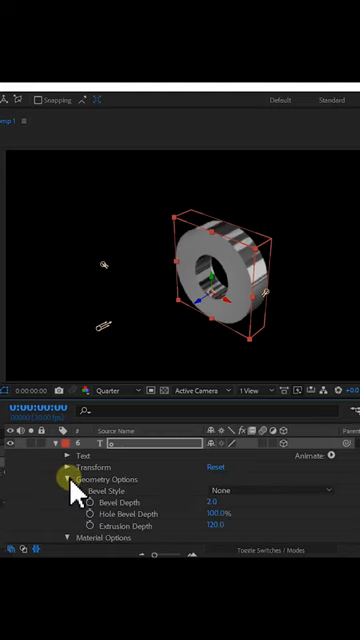
Set the ring's Bevel Style to Concave in Geometry Options
left_click(270, 490)
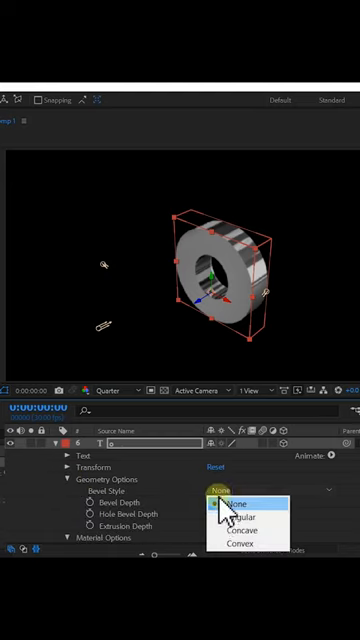
left_click(253, 530)
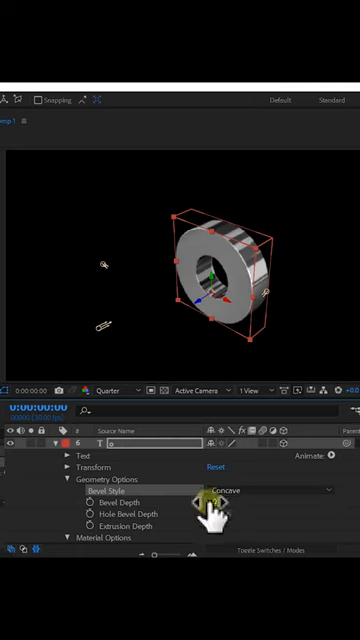